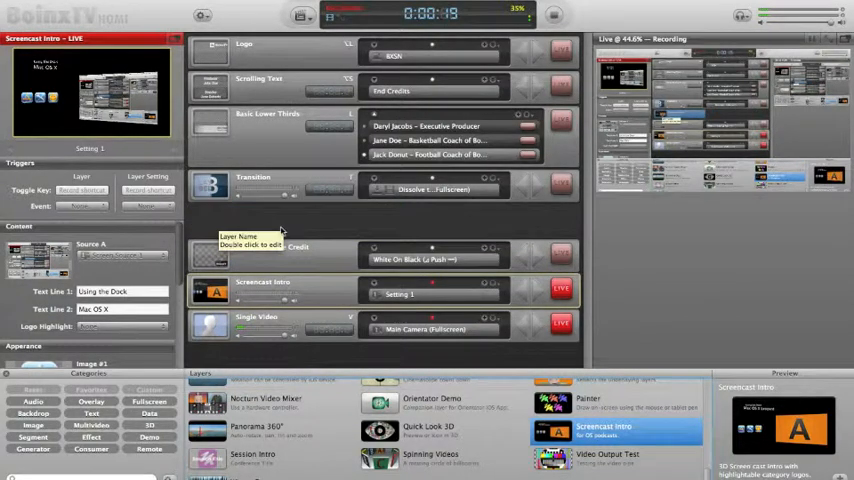
Place the Screencast Intro template into the layer stack above Boinx Software Credits
left_click(270, 220)
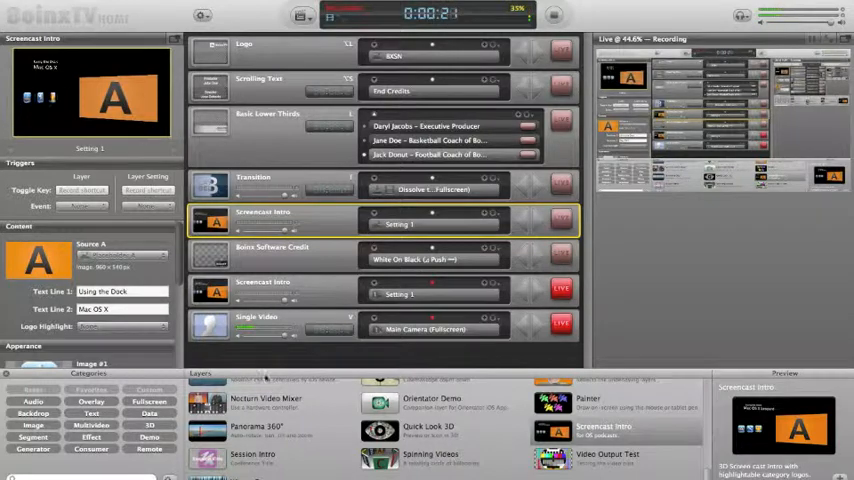